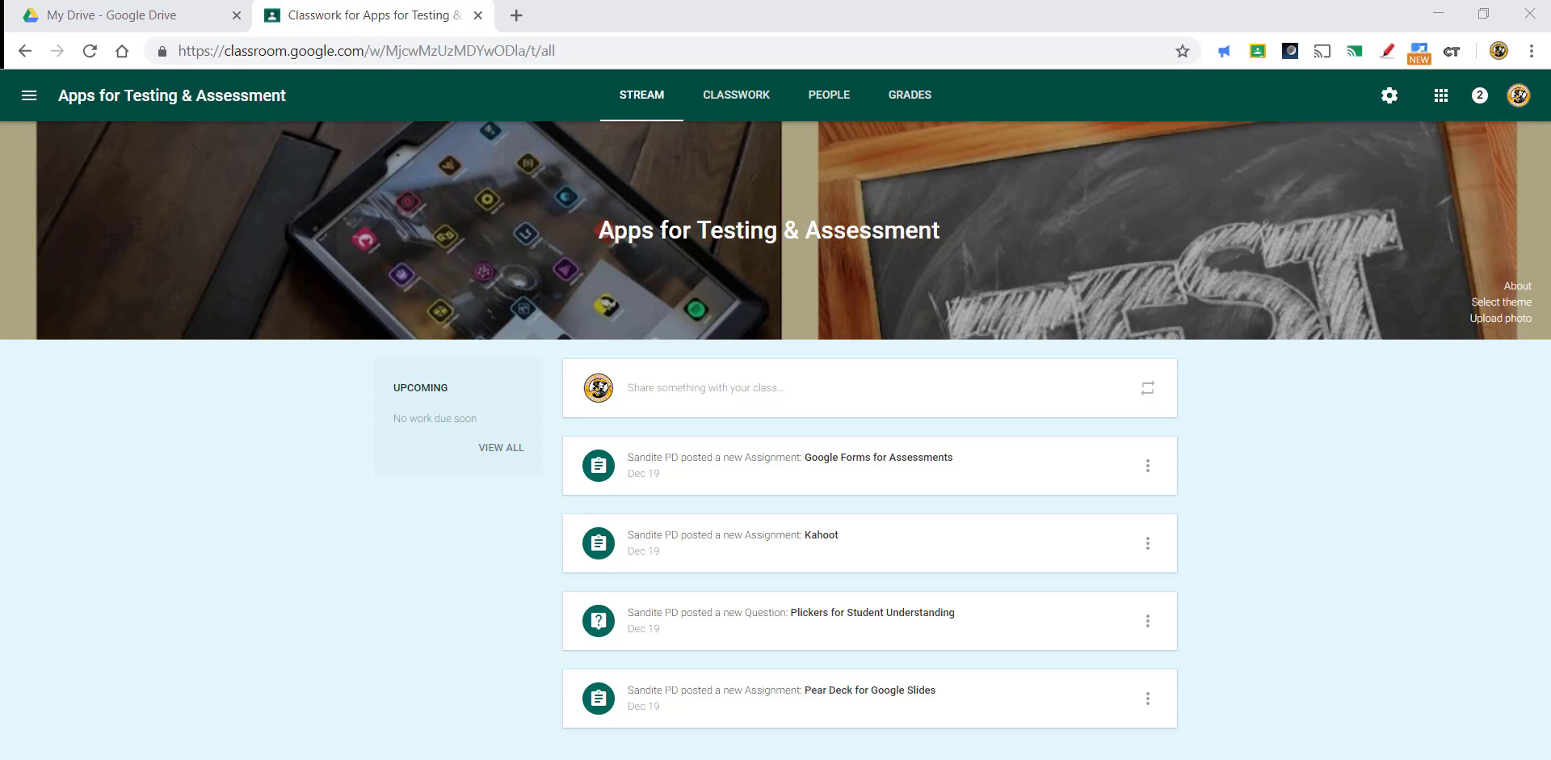
{"action": "mouse_move", "coordinate": [1140, 714]}
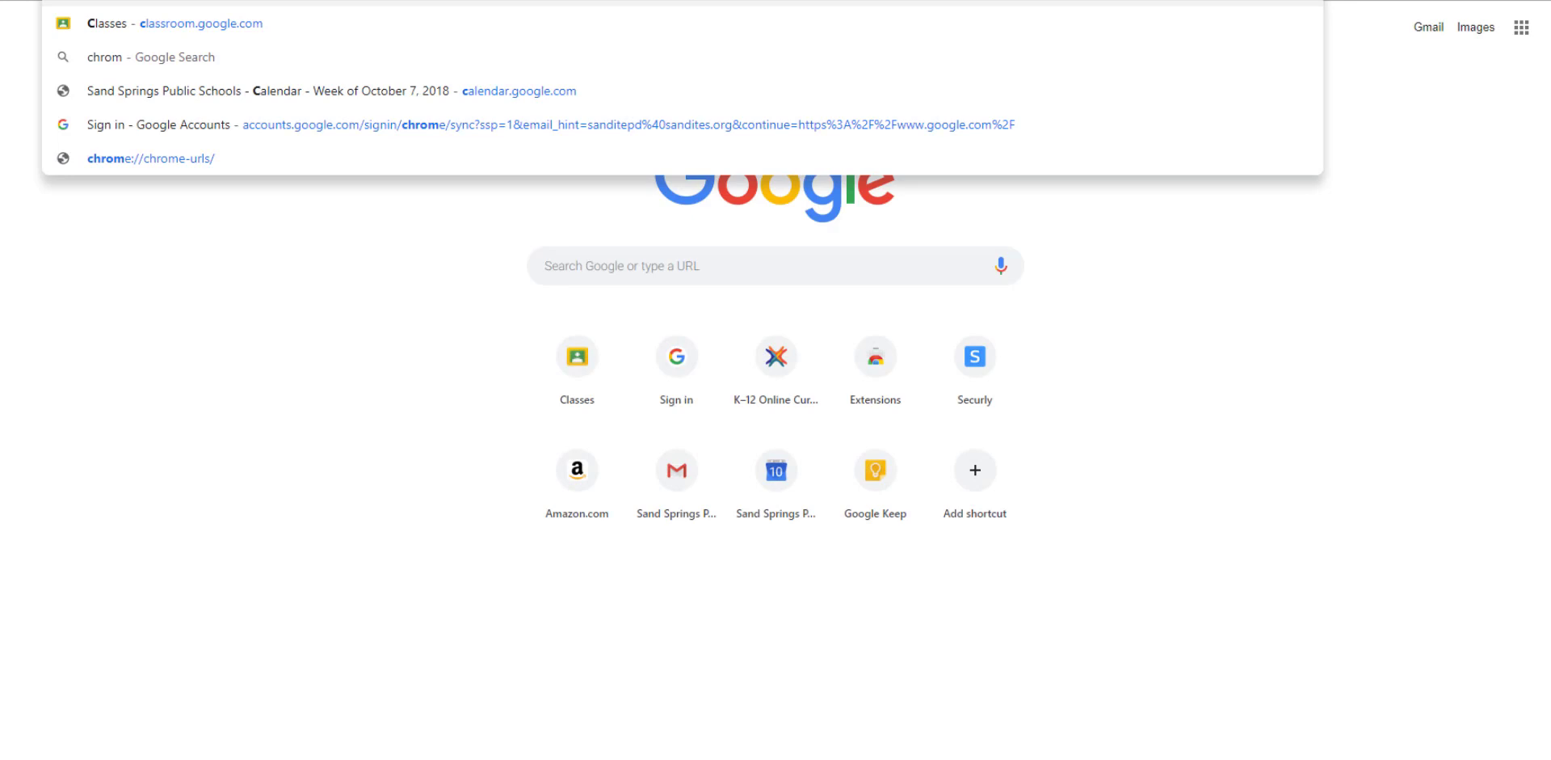
{"action": "left_click", "coordinate": [875, 355]}
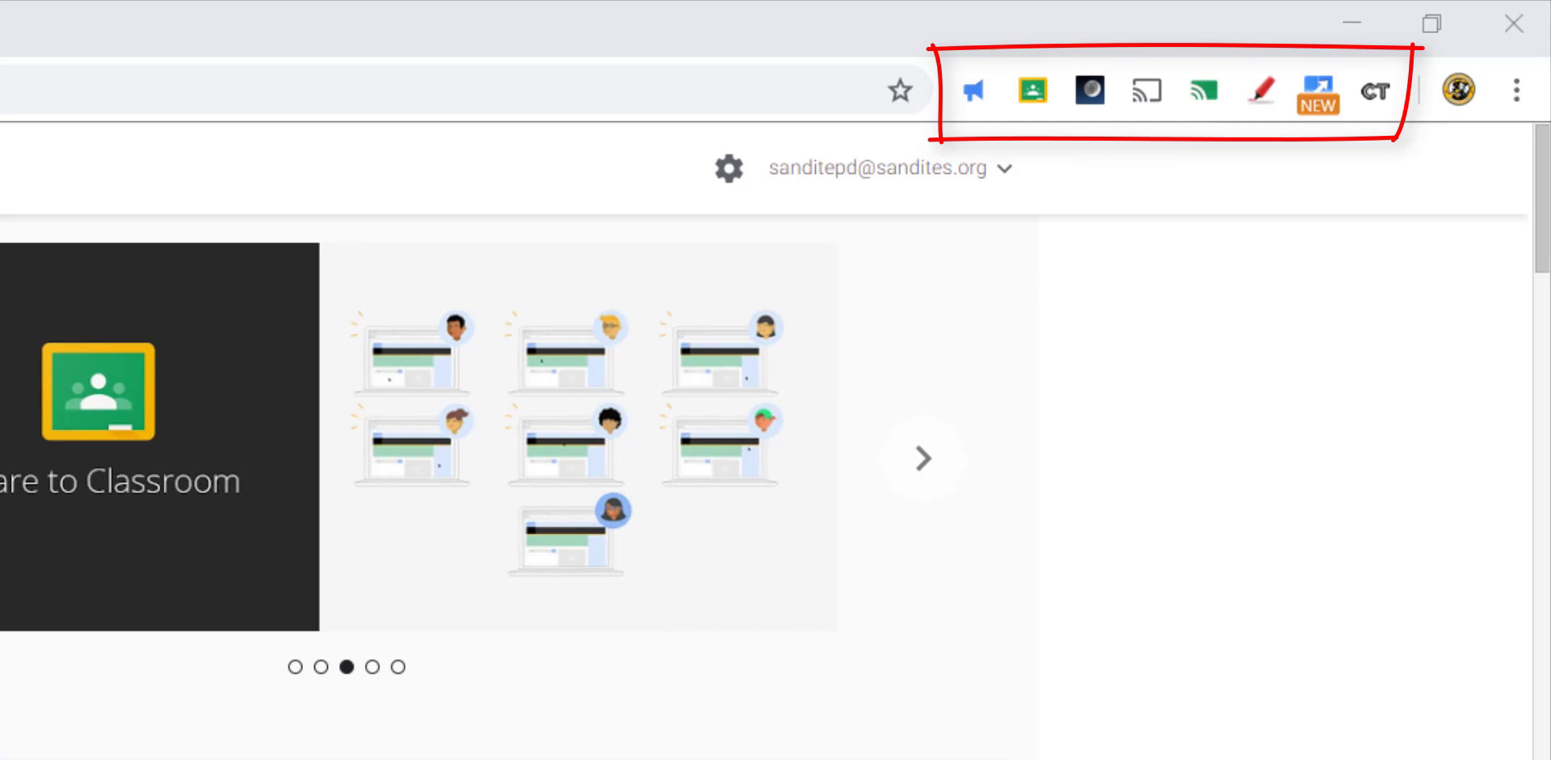
Search the Chrome Web Store for 'craftytext' to find the CraftyText extension
{"action": "left_click", "coordinate": [920, 457]}
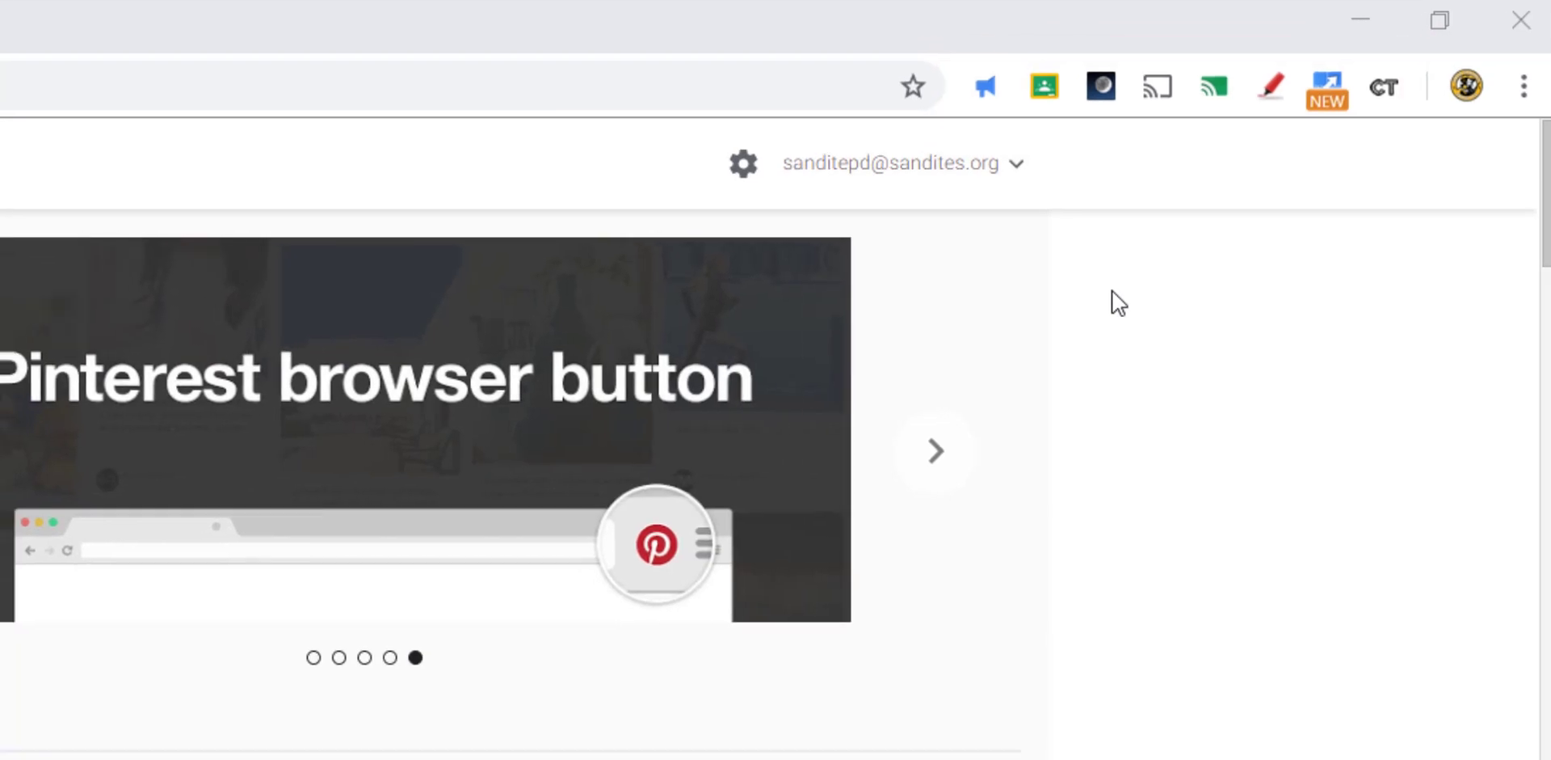
{"action": "type", "text": "craftytext"}
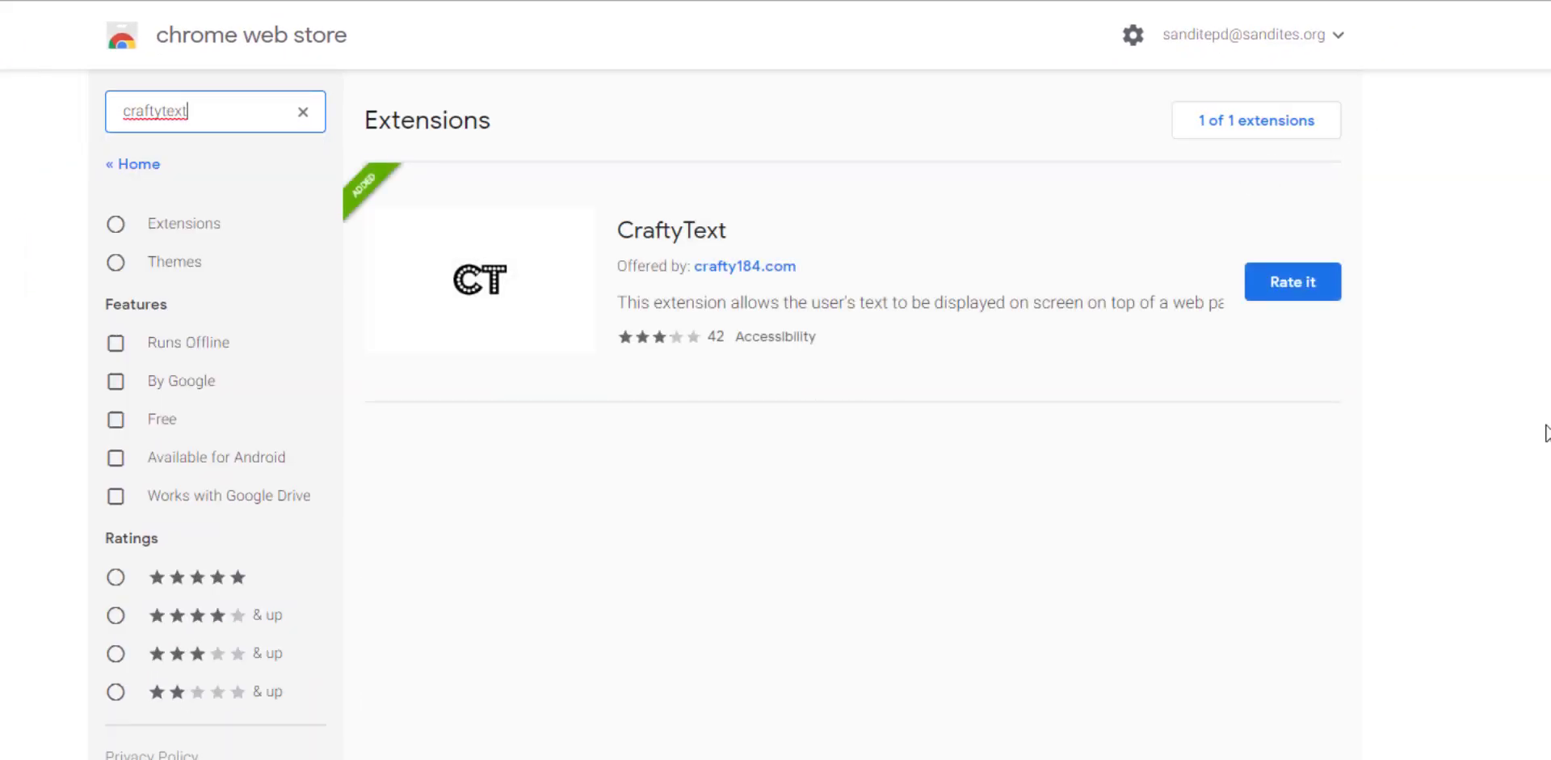
{"action": "mouse_move", "coordinate": [1005, 269]}
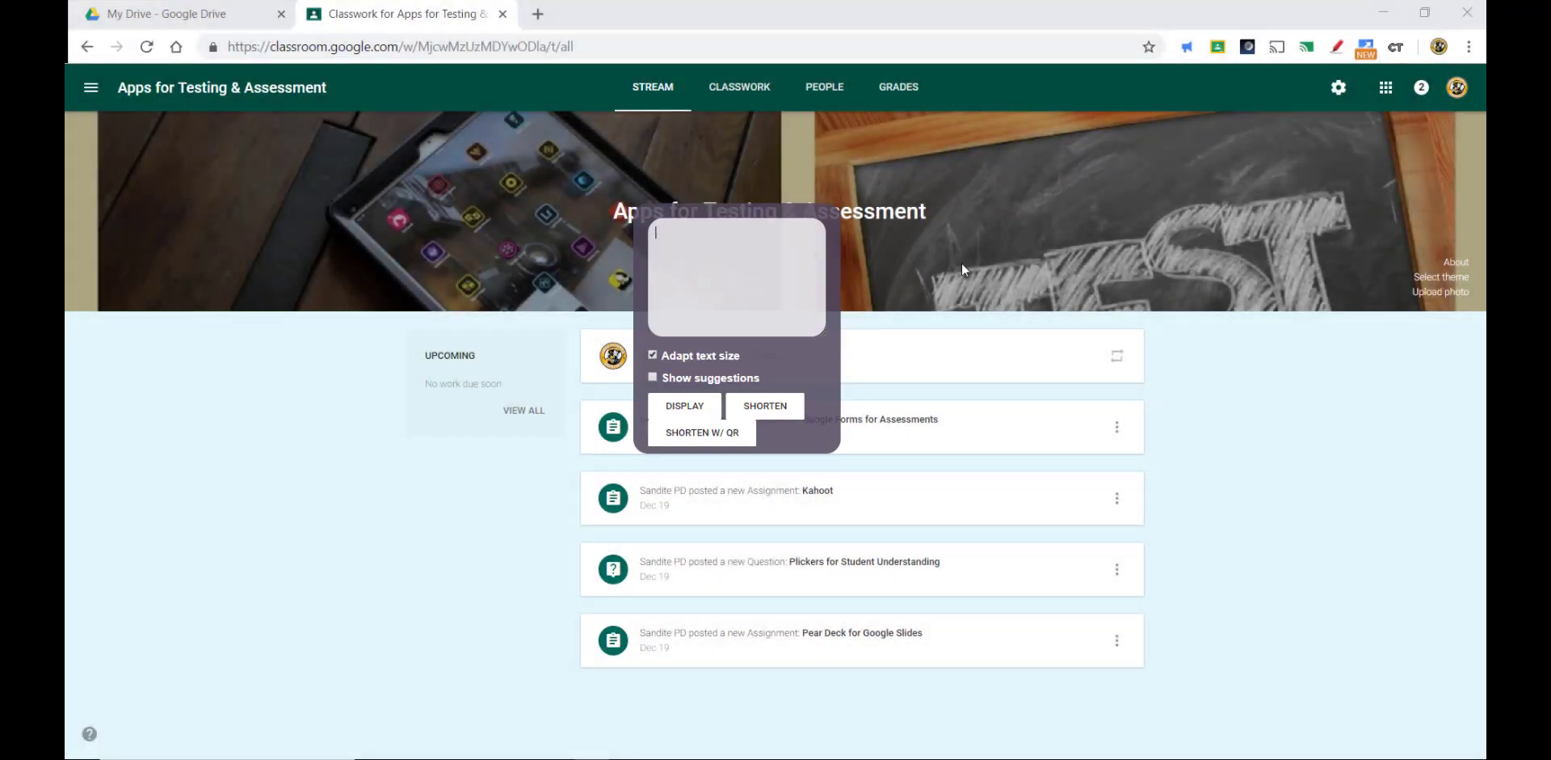
Paste the bell-ringer Flipgrid instruction into the text box and display it as a banner
{"action": "right_click", "coordinate": [737, 276]}
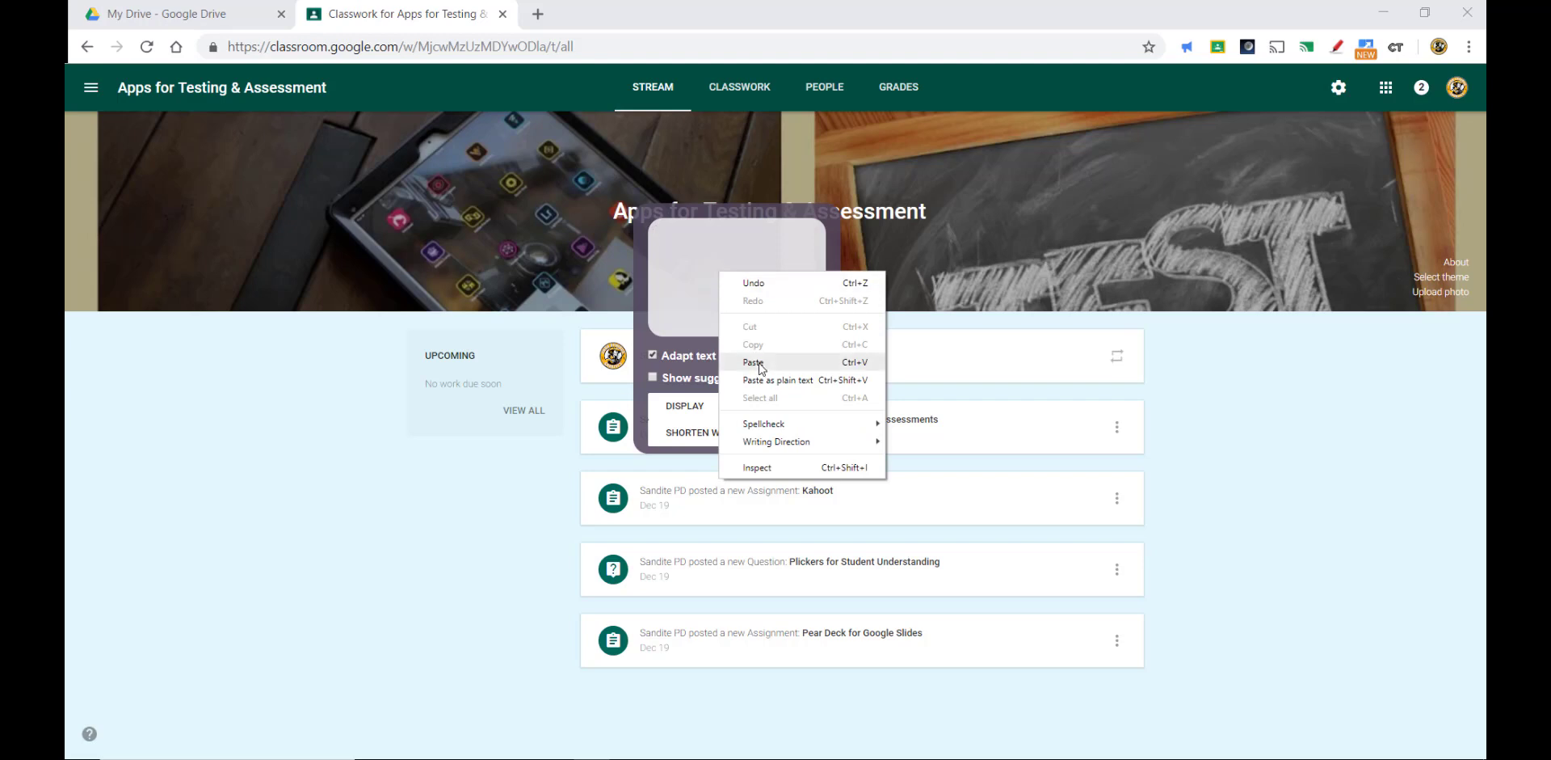
{"action": "left_click", "coordinate": [755, 360]}
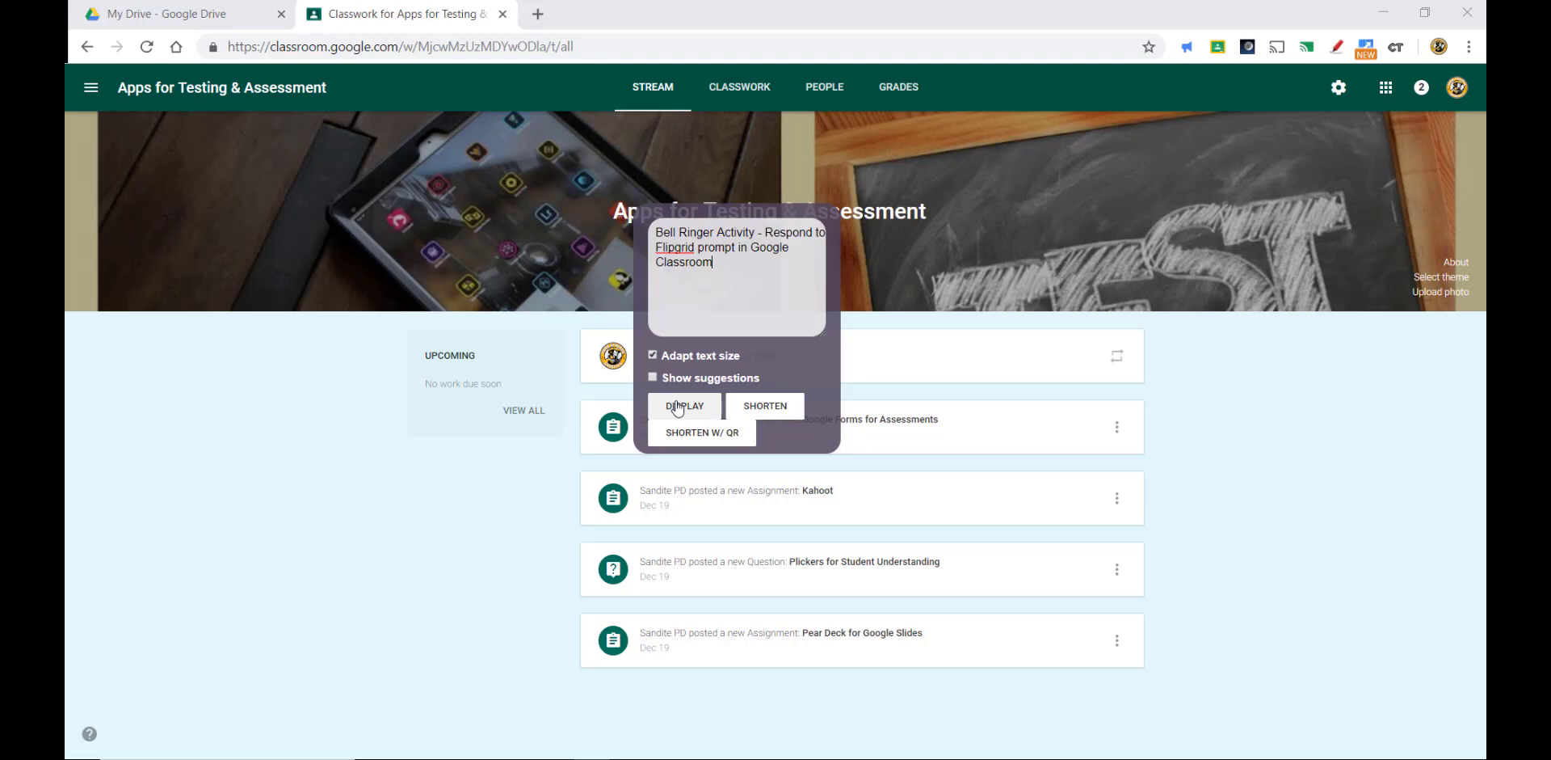
{"action": "left_click", "coordinate": [684, 406]}
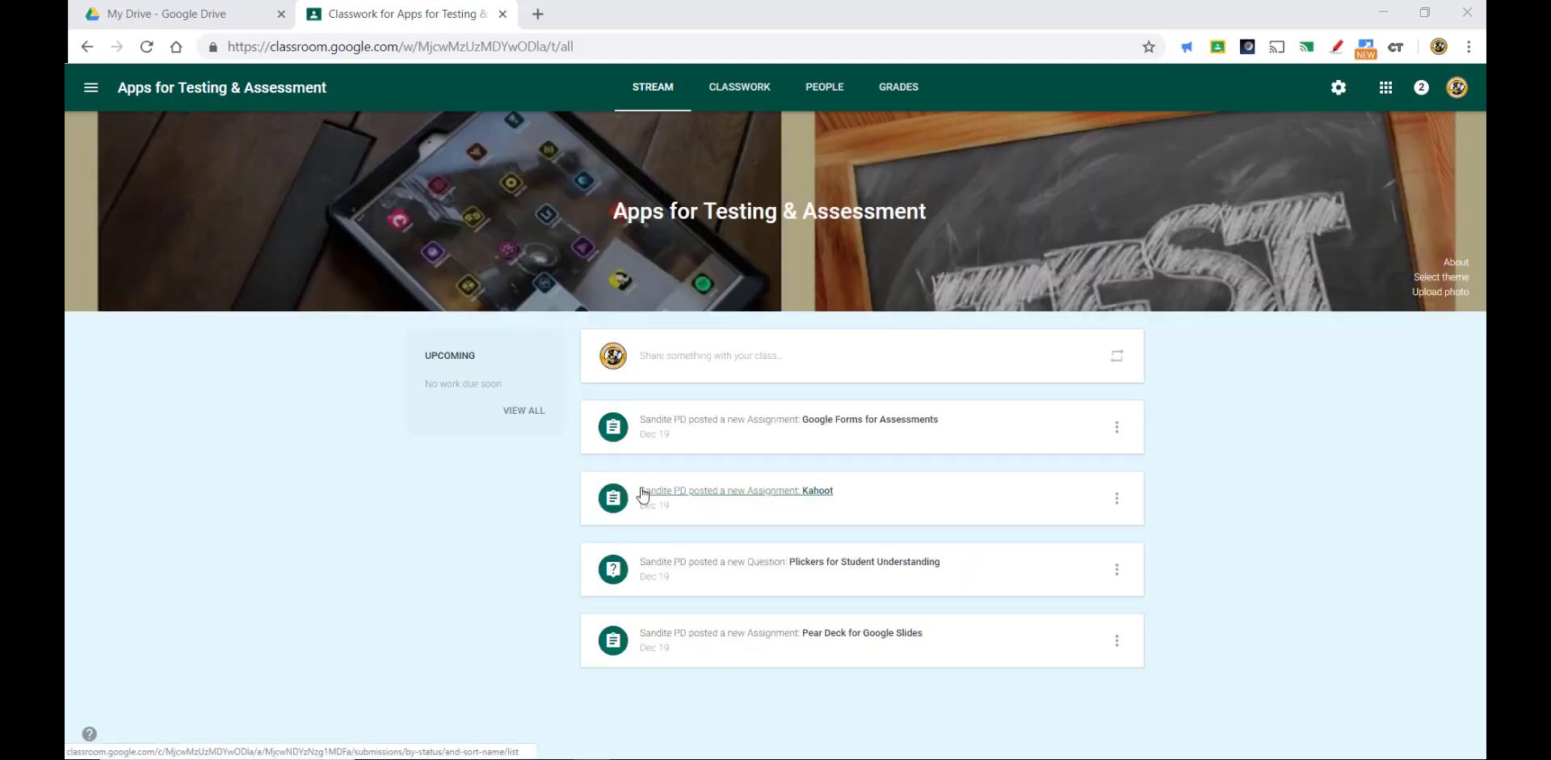
{"action": "mouse_move", "coordinate": [1338, 202]}
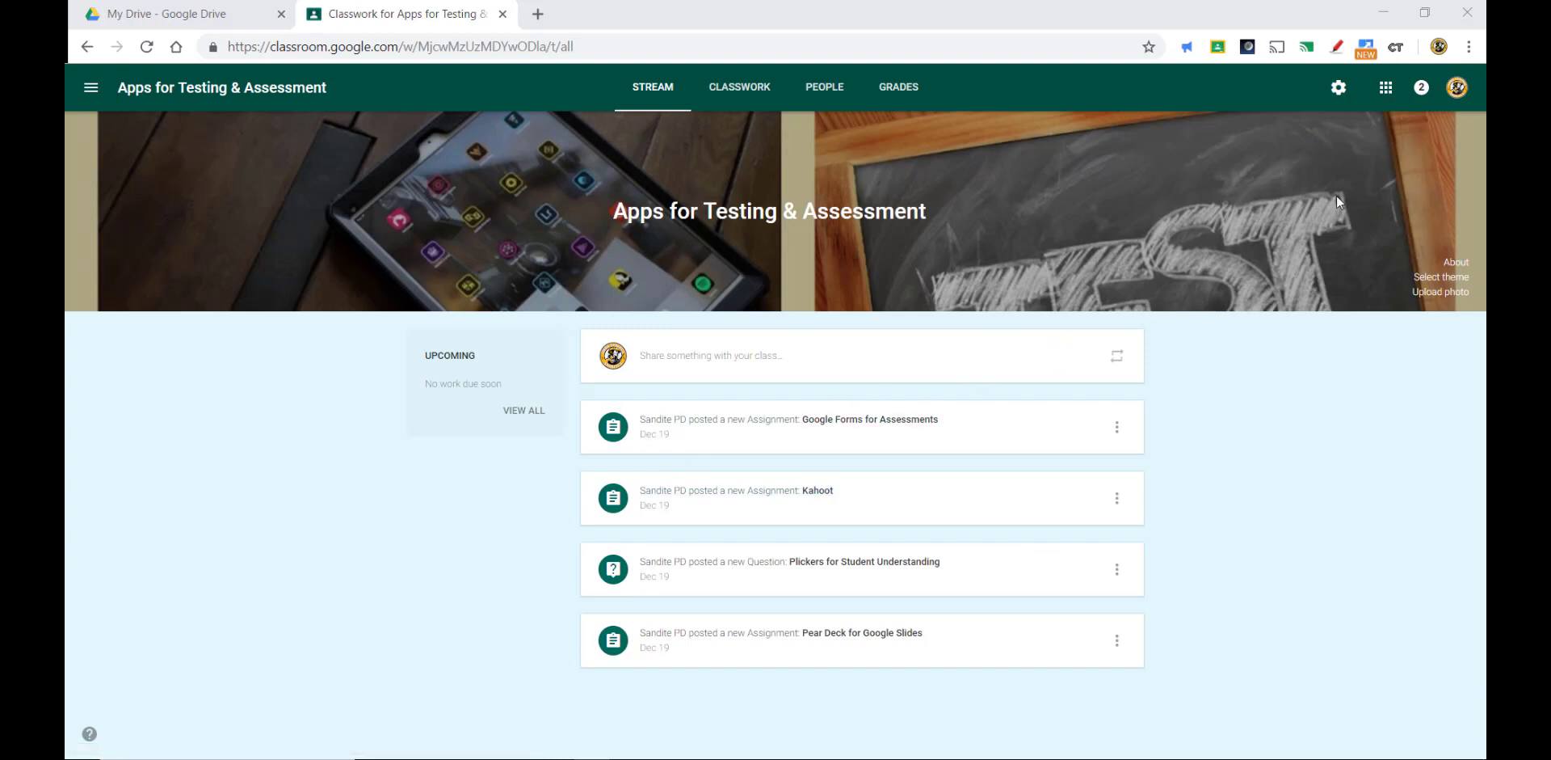
{"action": "mouse_move", "coordinate": [1293, 168]}
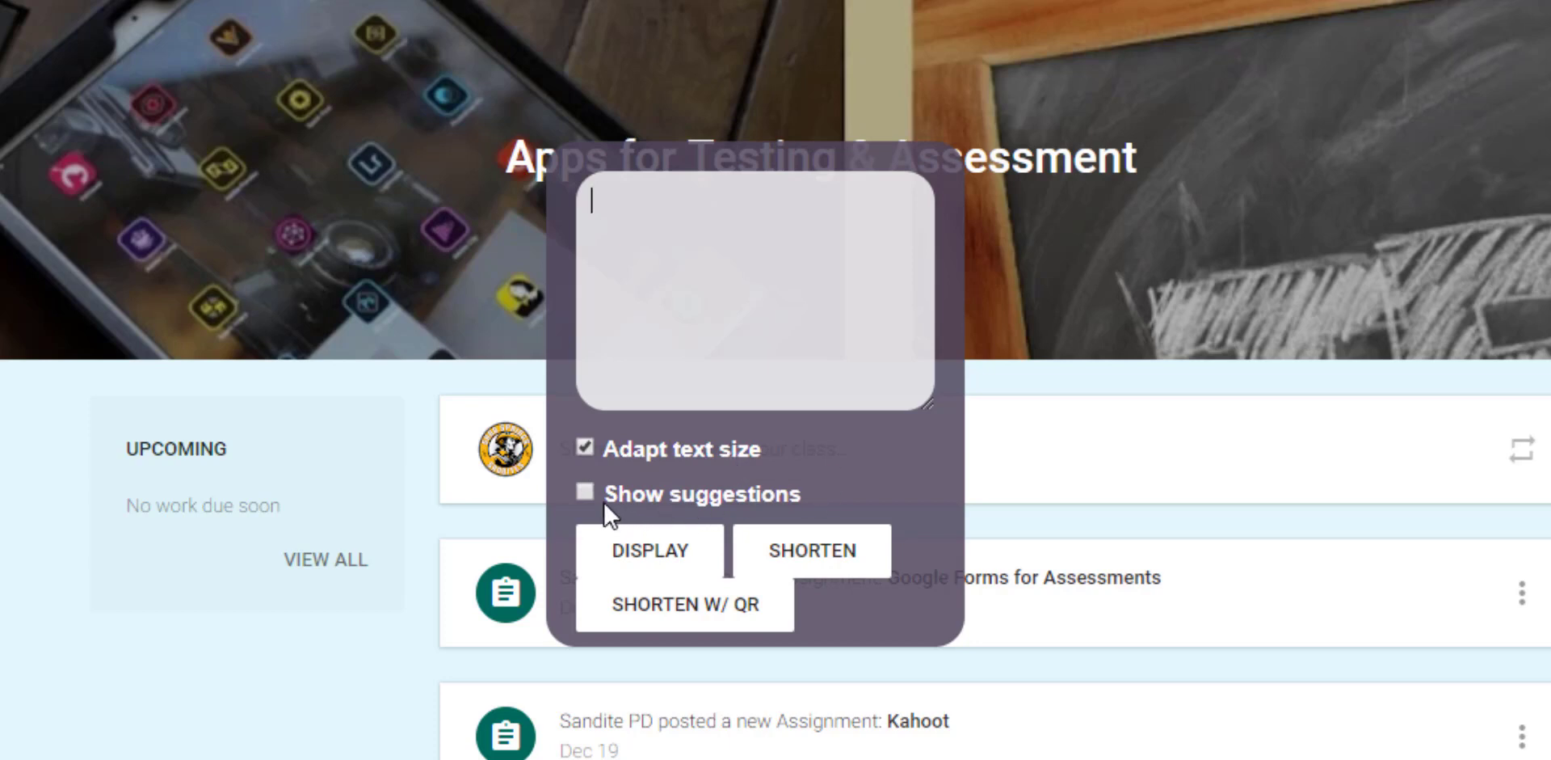
Turn on Show suggestions and request a shortened classroom link
{"action": "left_click", "coordinate": [584, 491]}
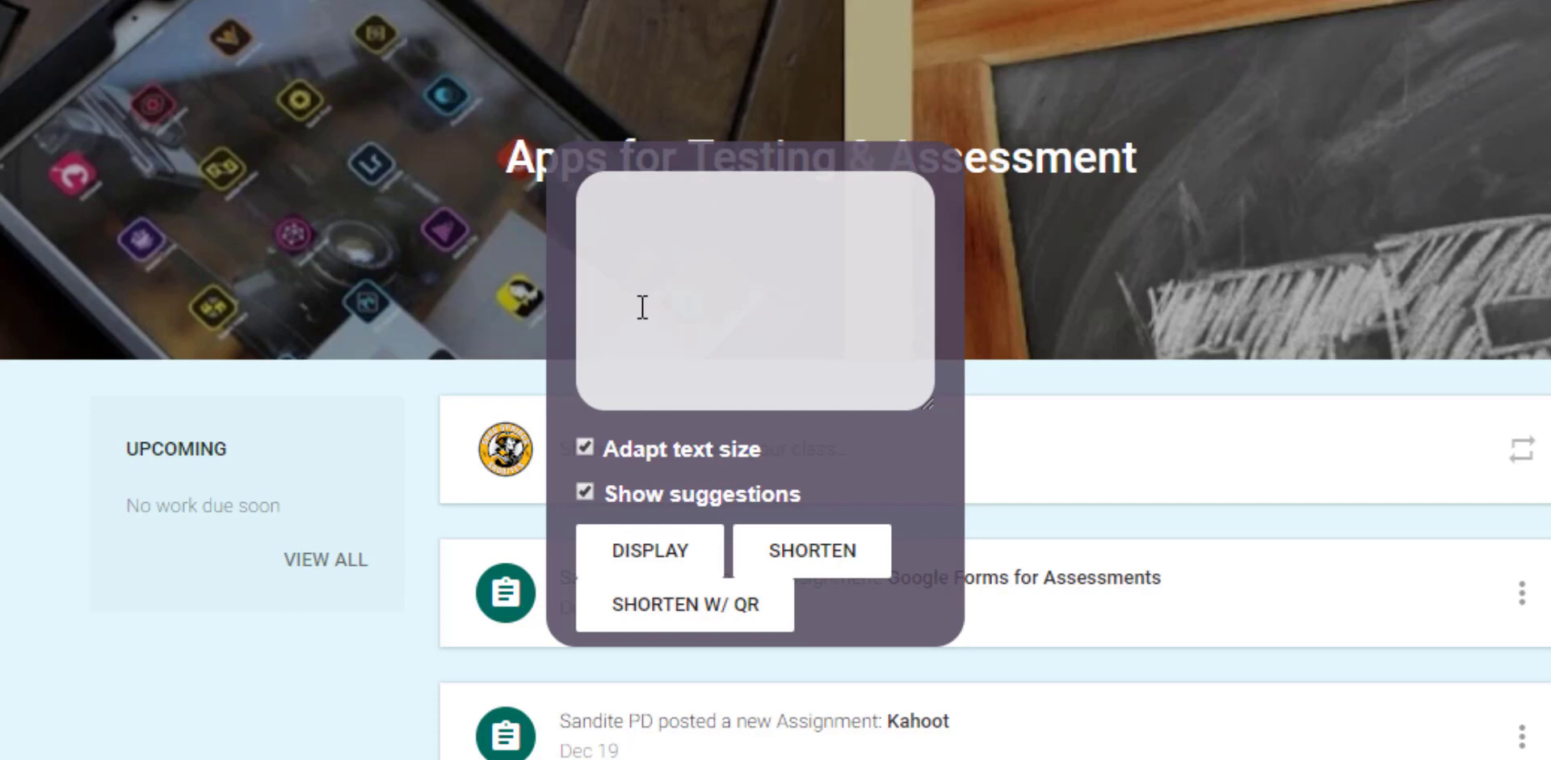
{"action": "mouse_move", "coordinate": [821, 588]}
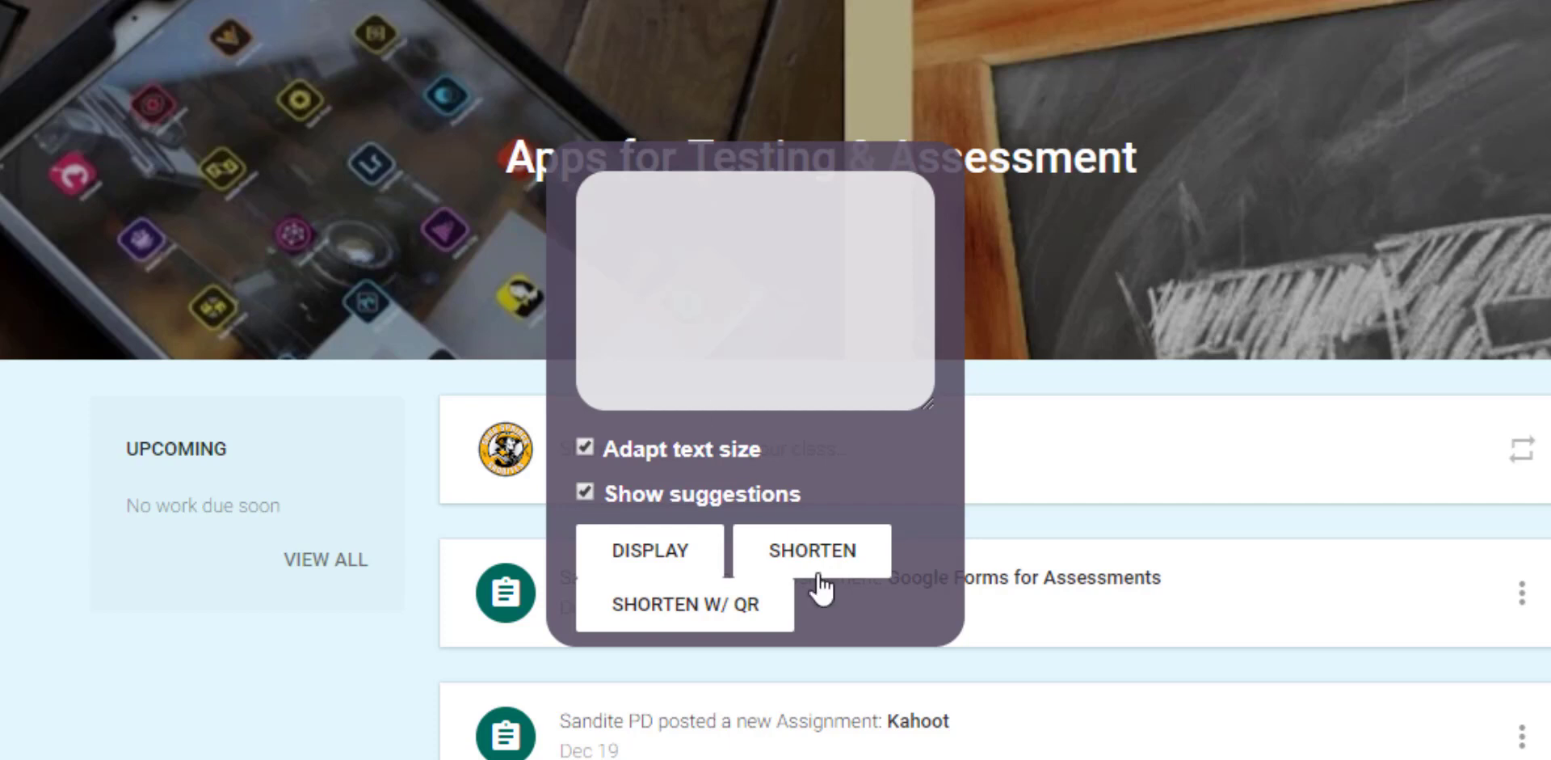
{"action": "left_click", "coordinate": [812, 549]}
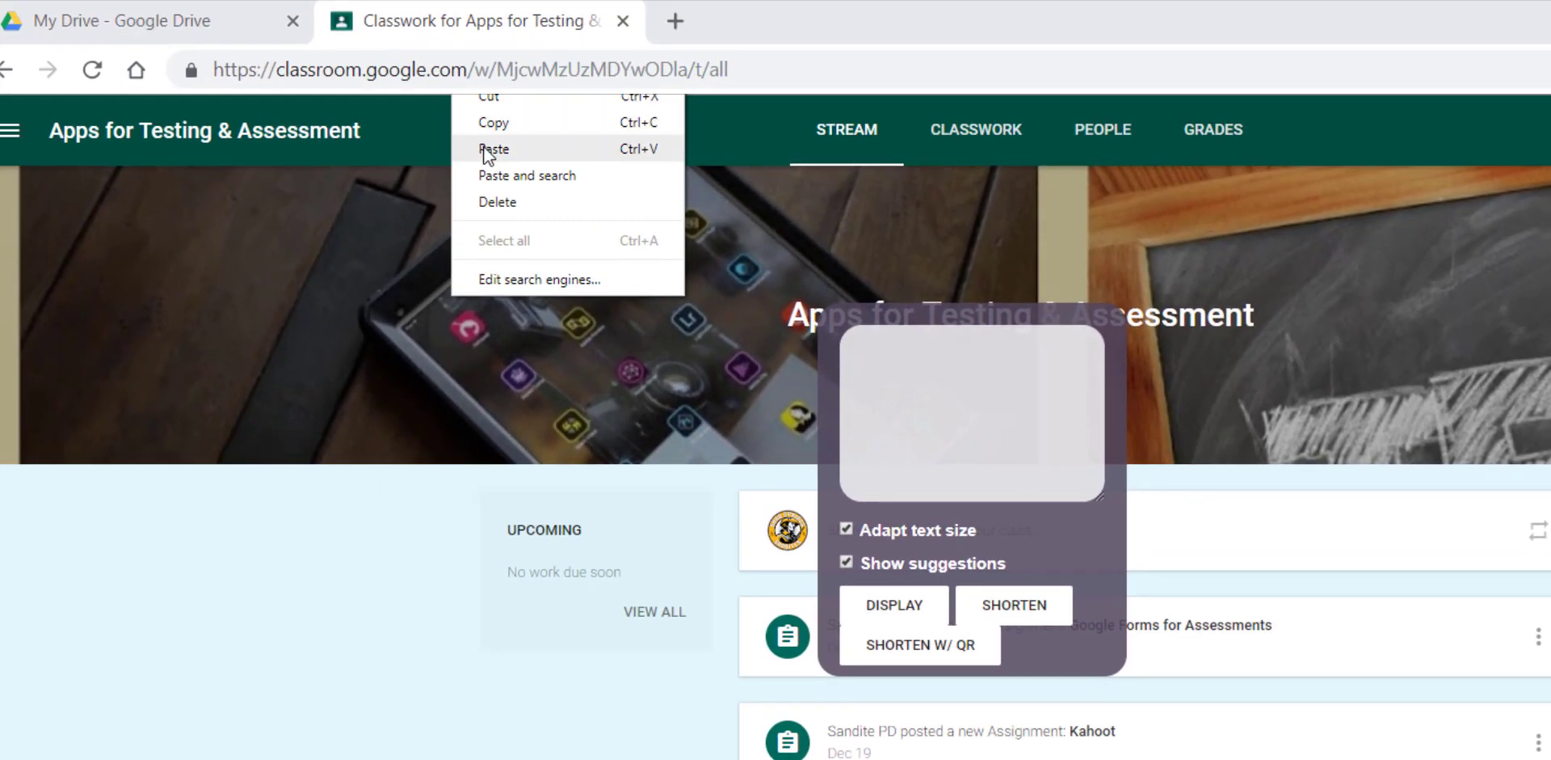
{"action": "left_click", "coordinate": [545, 236]}
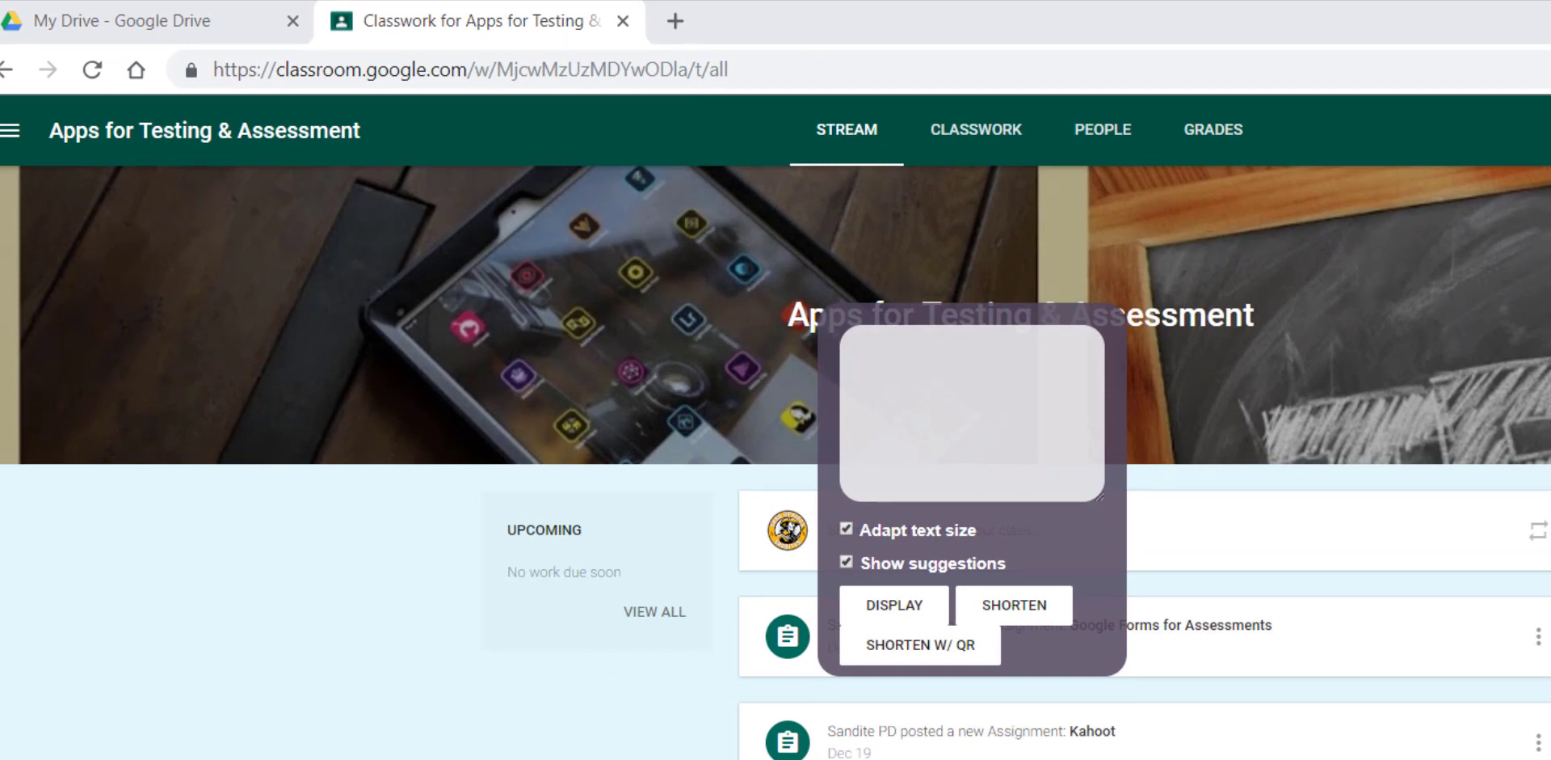
{"action": "right_click", "coordinate": [466, 69]}
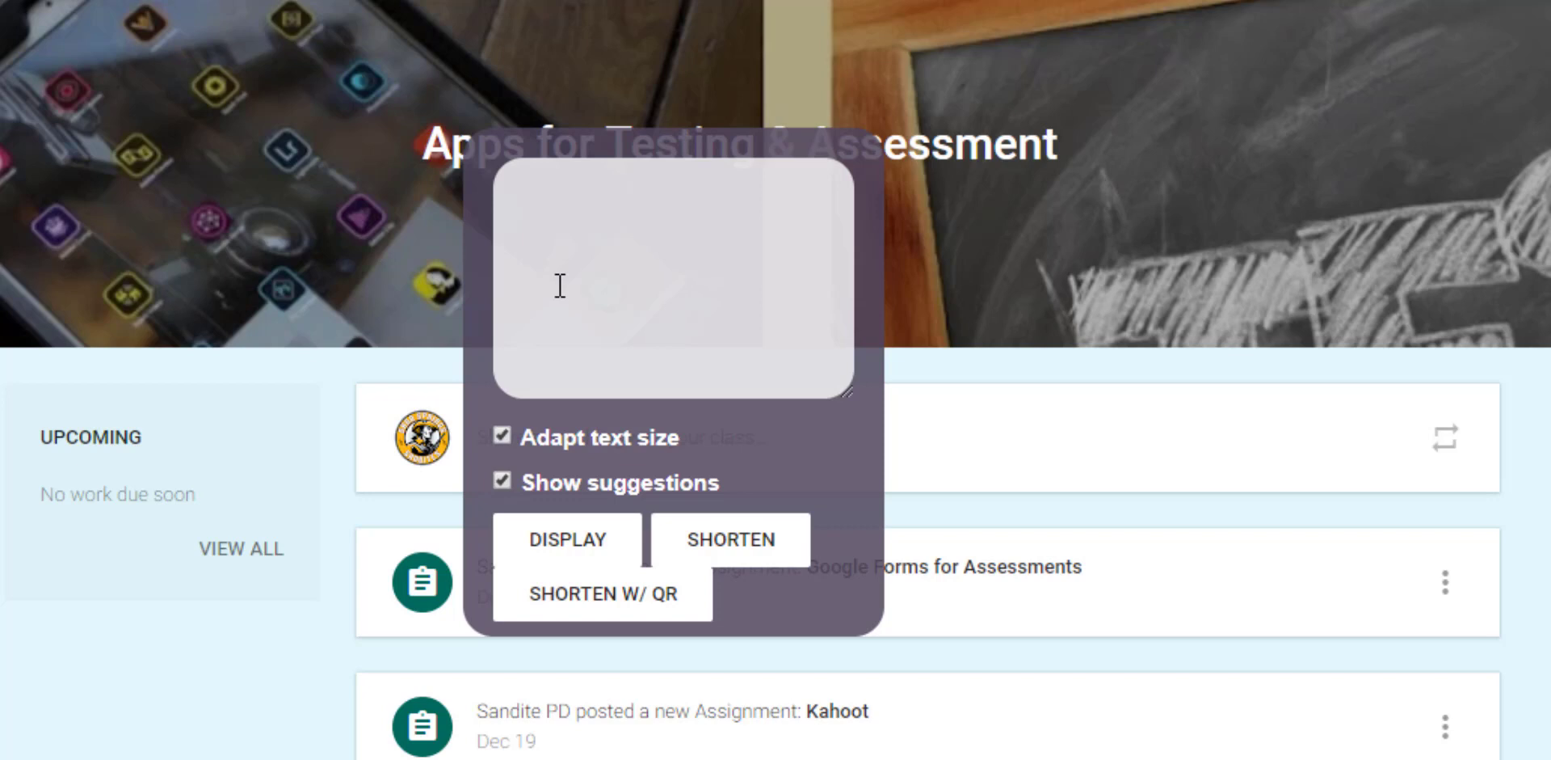
{"action": "left_click", "coordinate": [567, 540]}
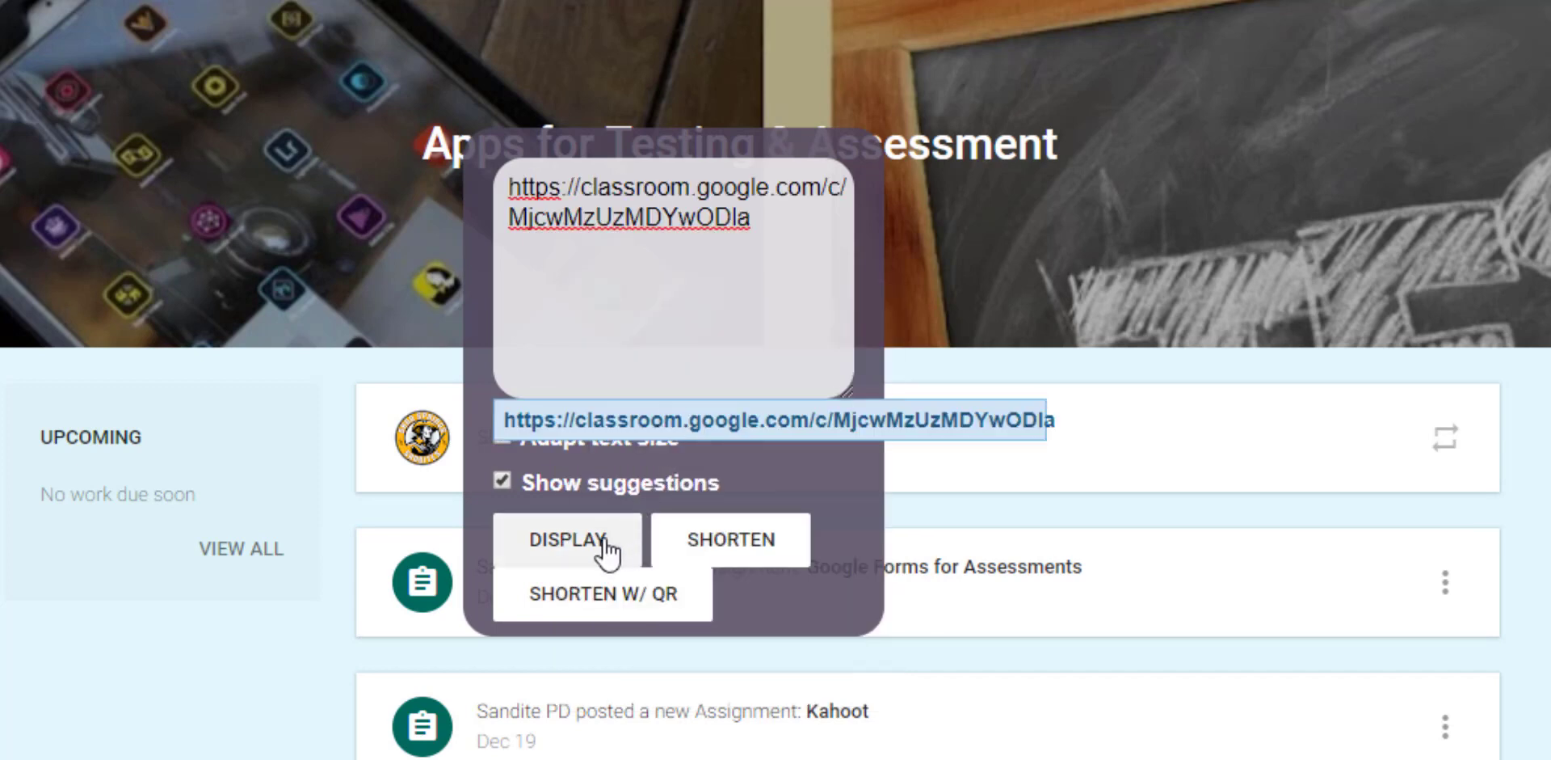